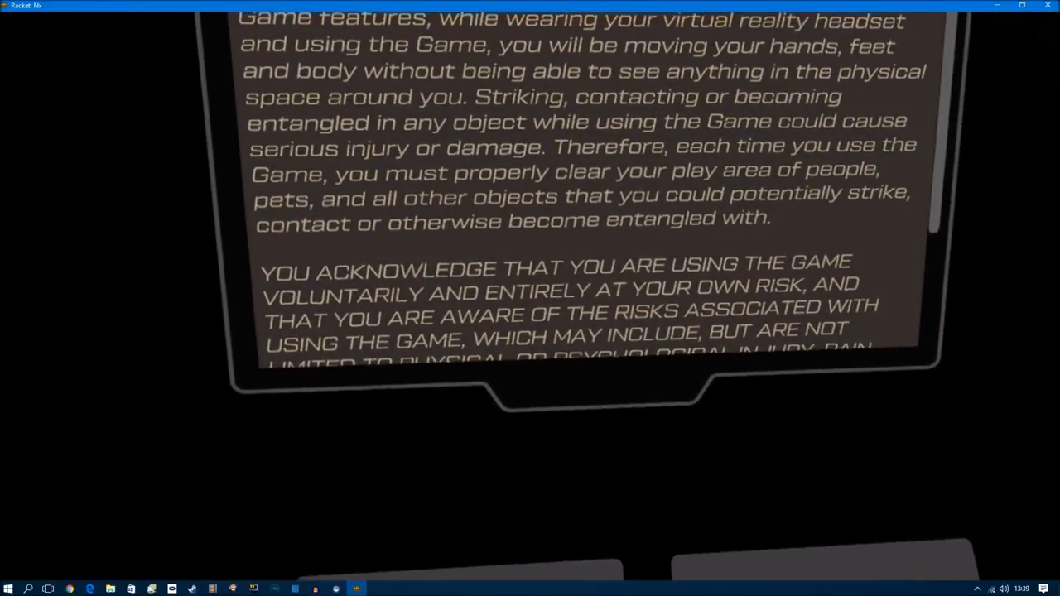
Step: Agree to the safety disclaimer and answer 'Sure Thing' to reach the Before We Begin briefing
scroll("down", 3)
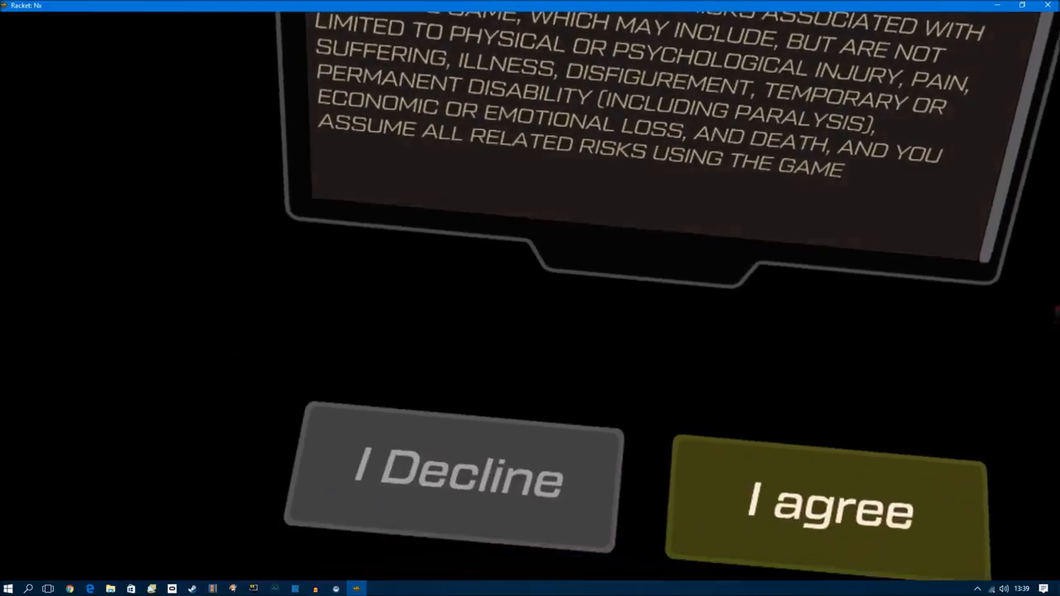
left_click(828, 505)
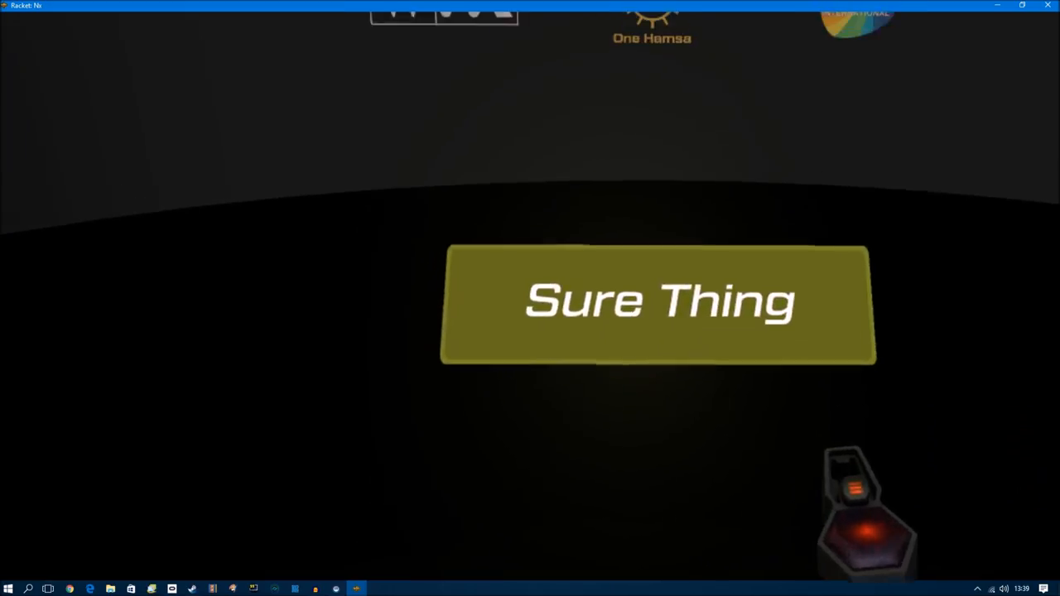
left_click(659, 305)
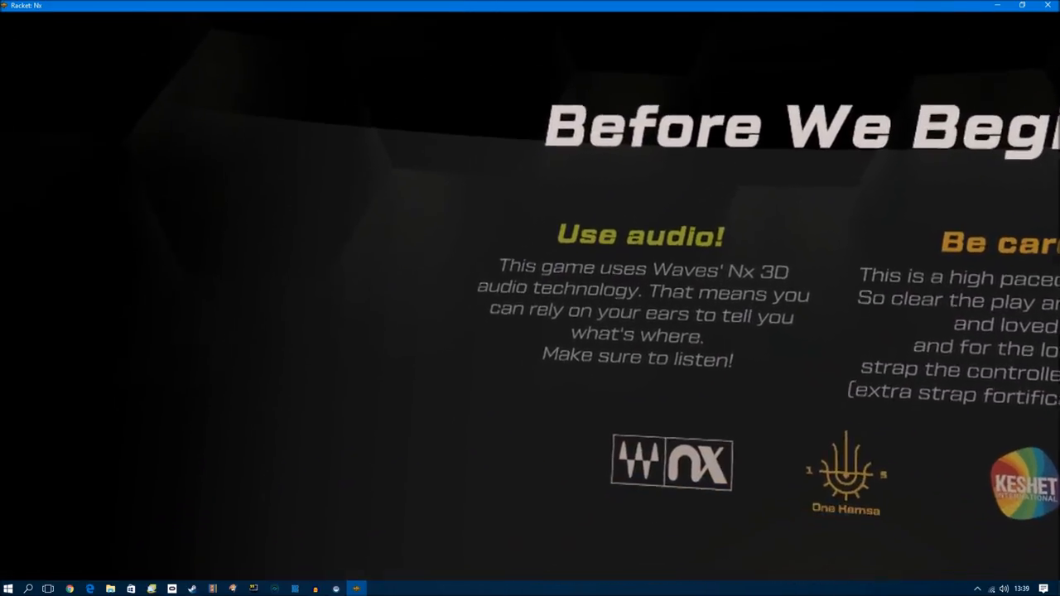